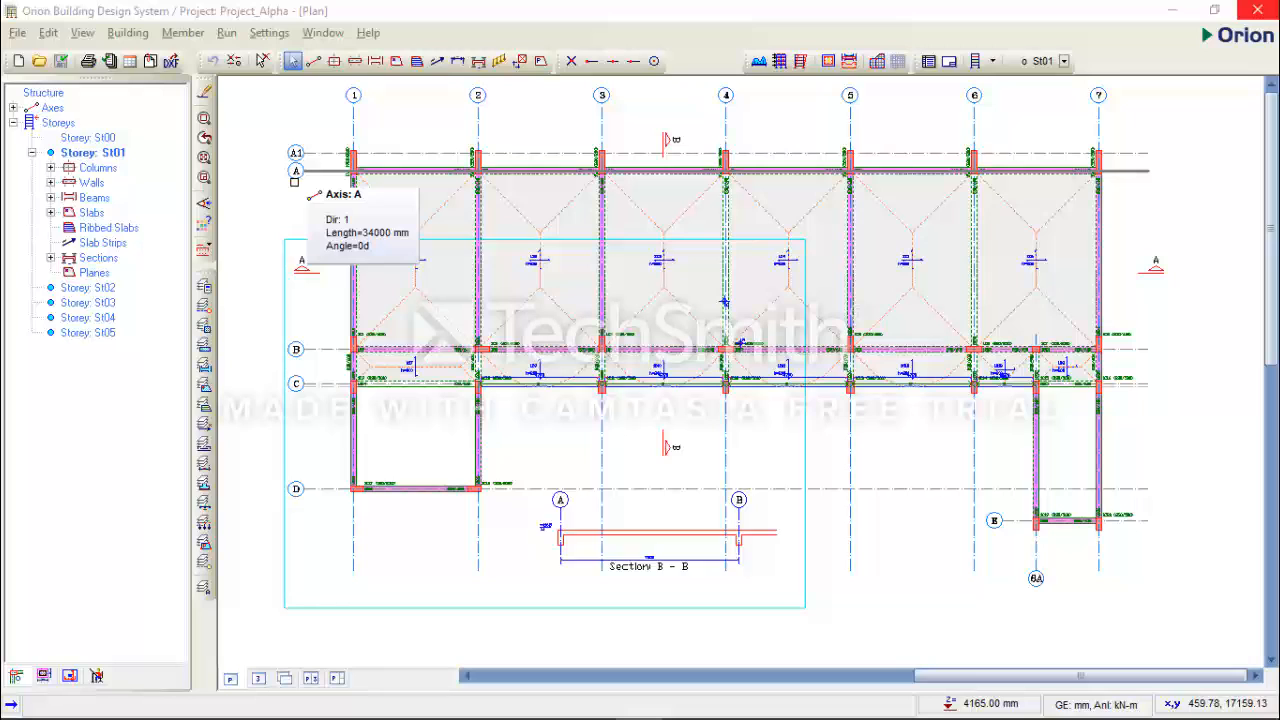
mouse_move(283, 191)
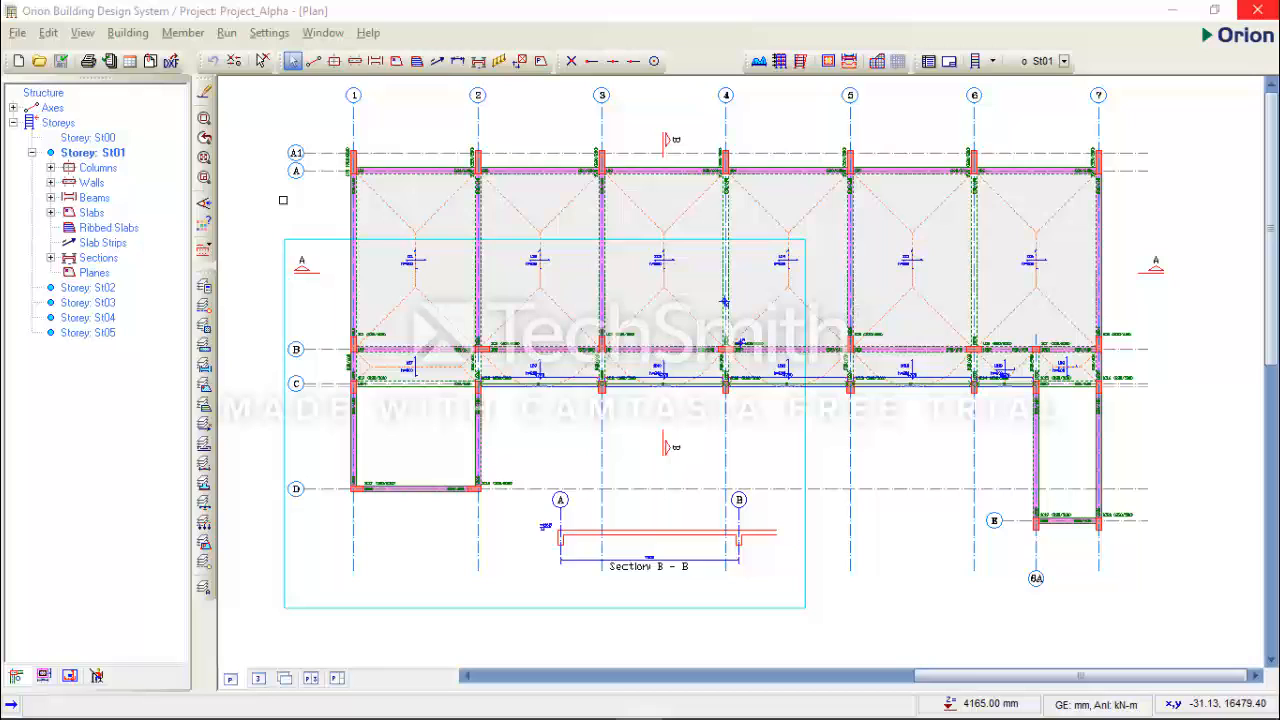
mouse_move(258, 235)
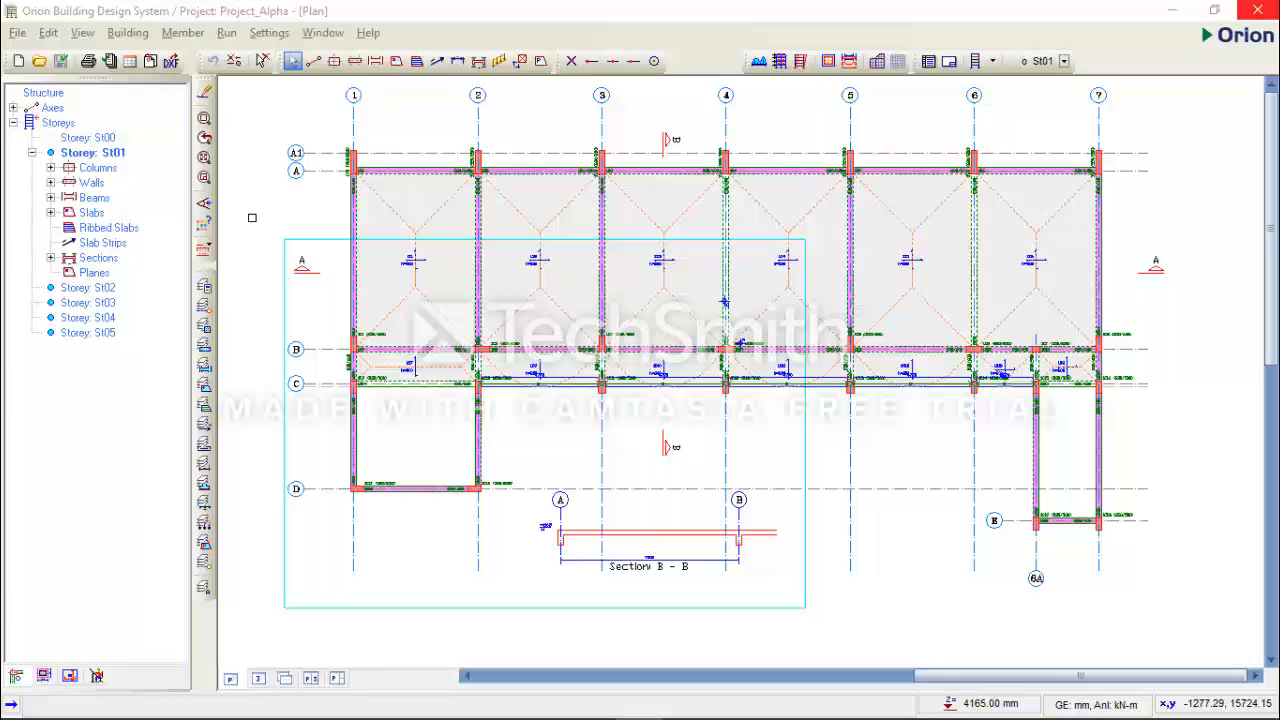
mouse_move(282, 102)
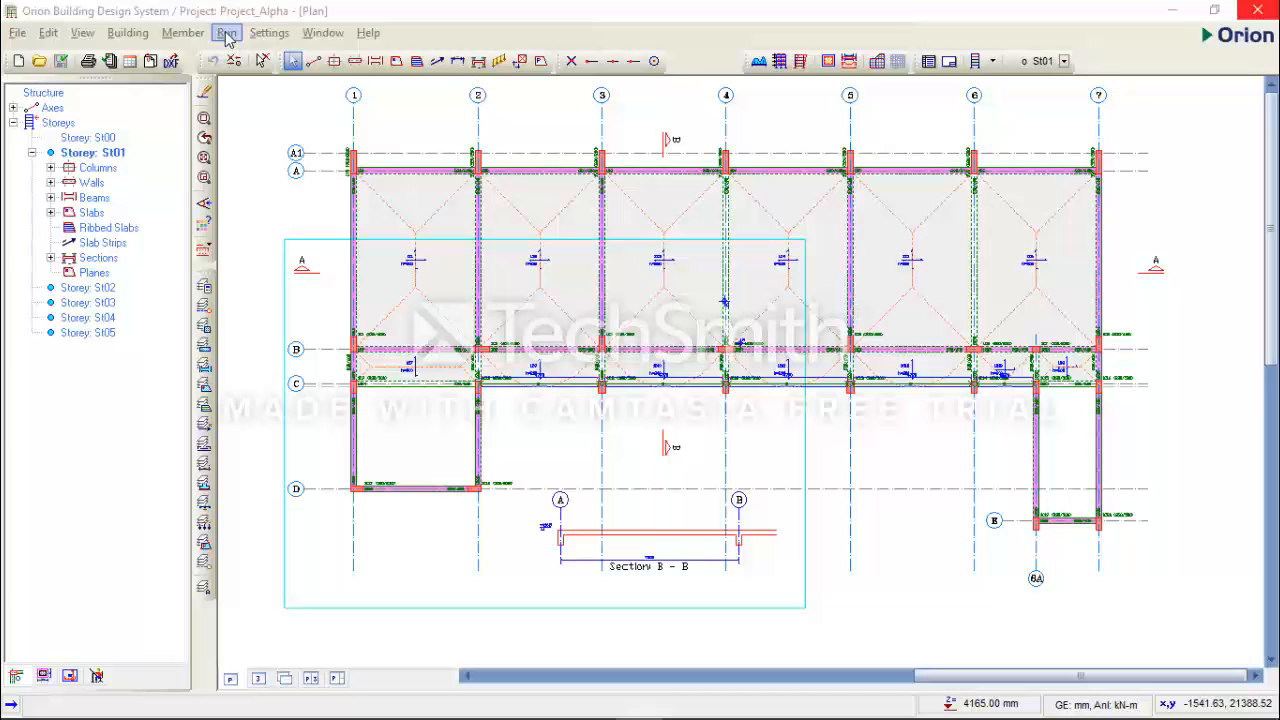
- Go to Run > Building Analysis and show its Post-Analysis options
click(226, 32)
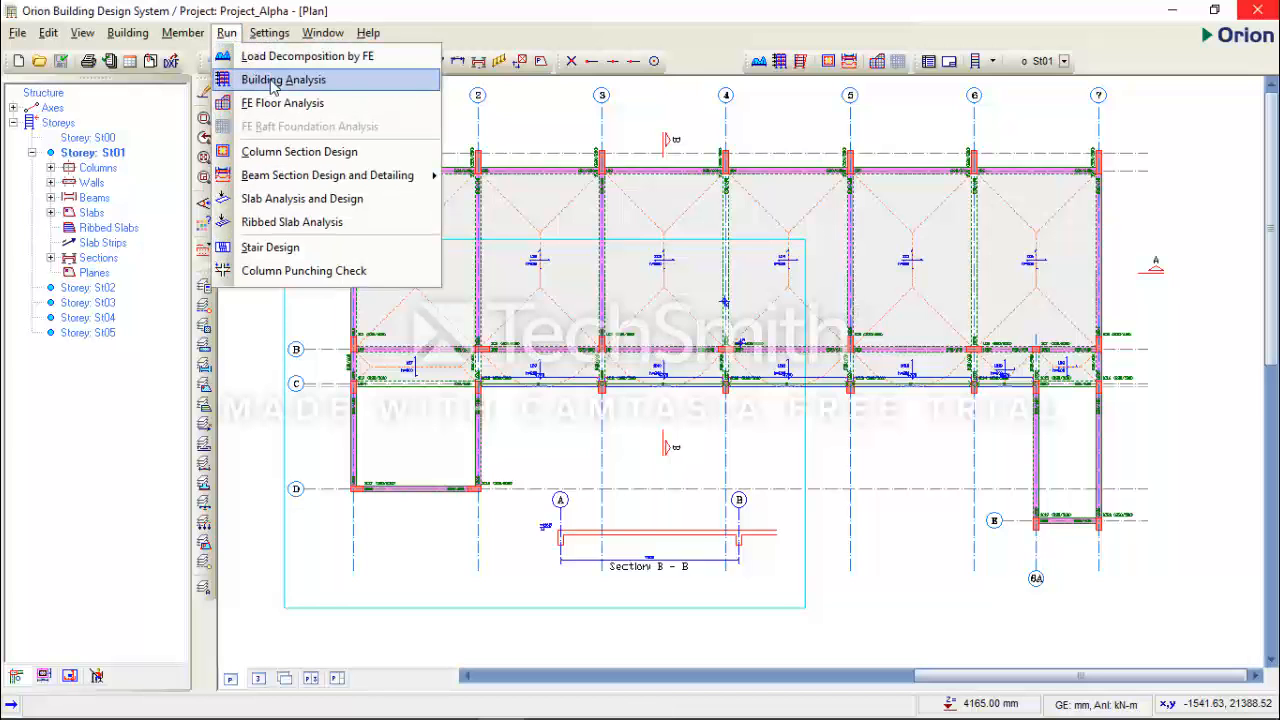
click(283, 79)
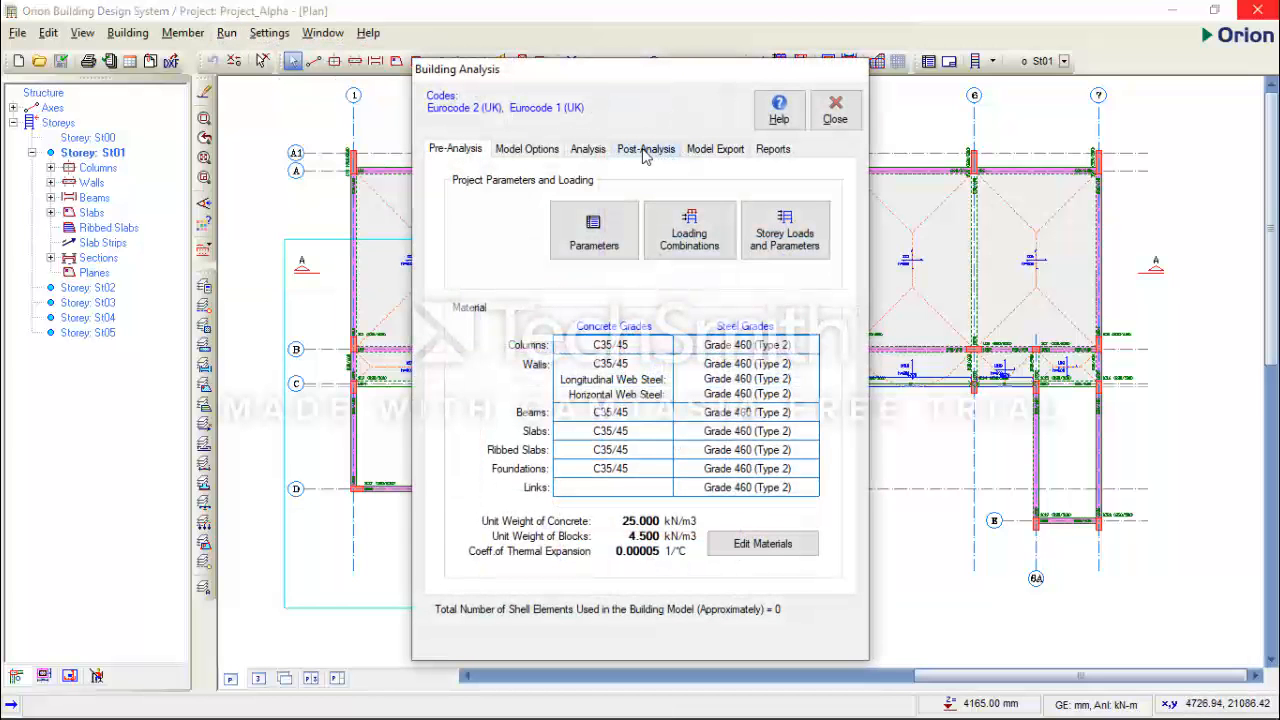
click(645, 148)
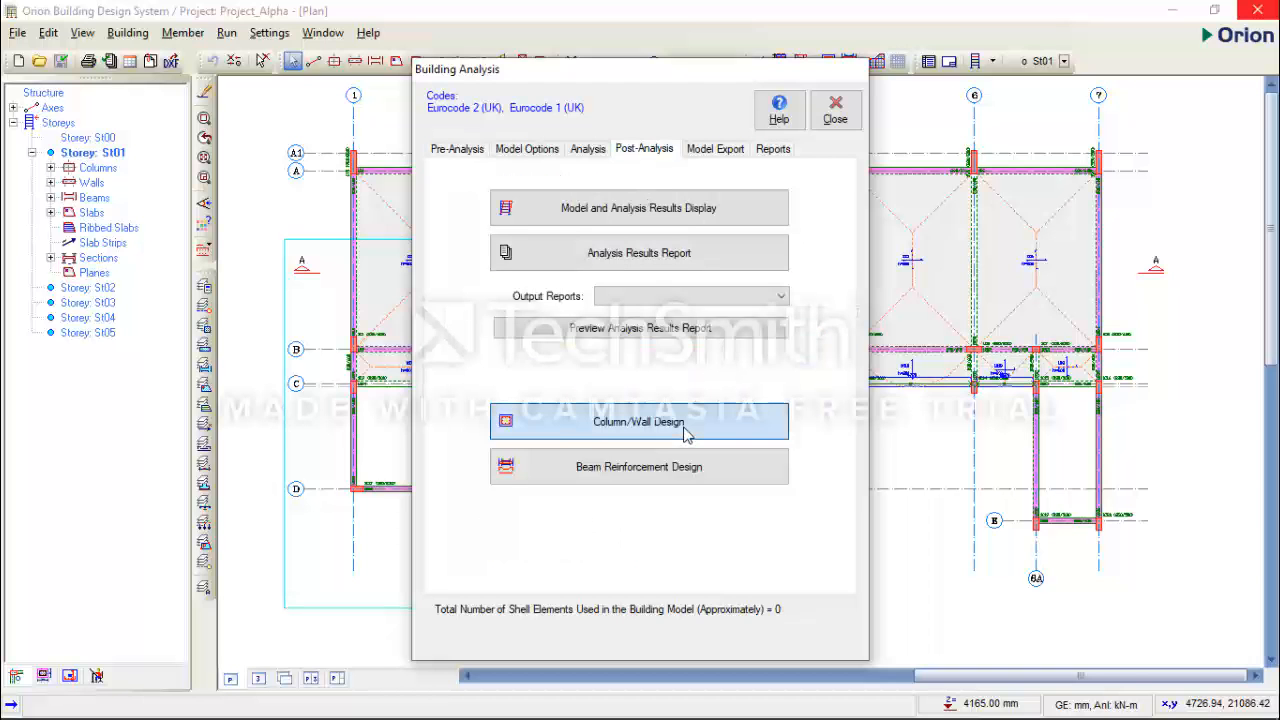
- Launch Column/Wall Design and bring up the Detail Drawings tools
click(638, 421)
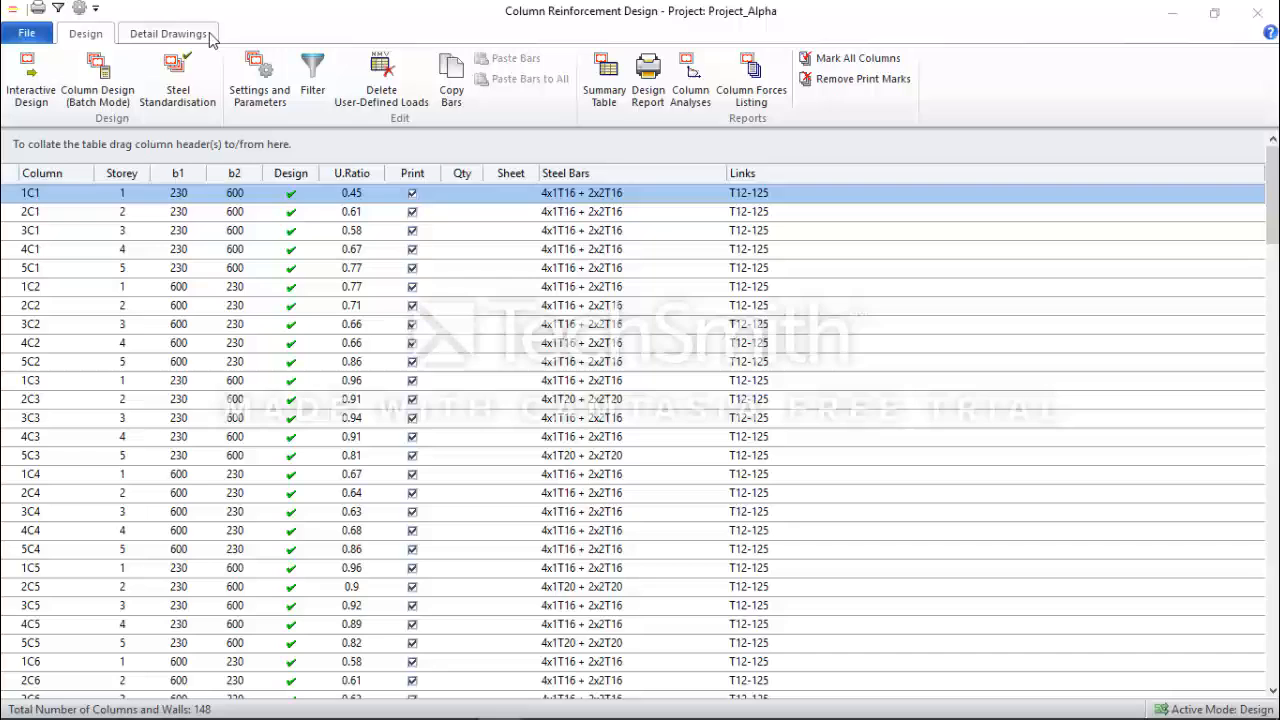
mouse_move(167, 40)
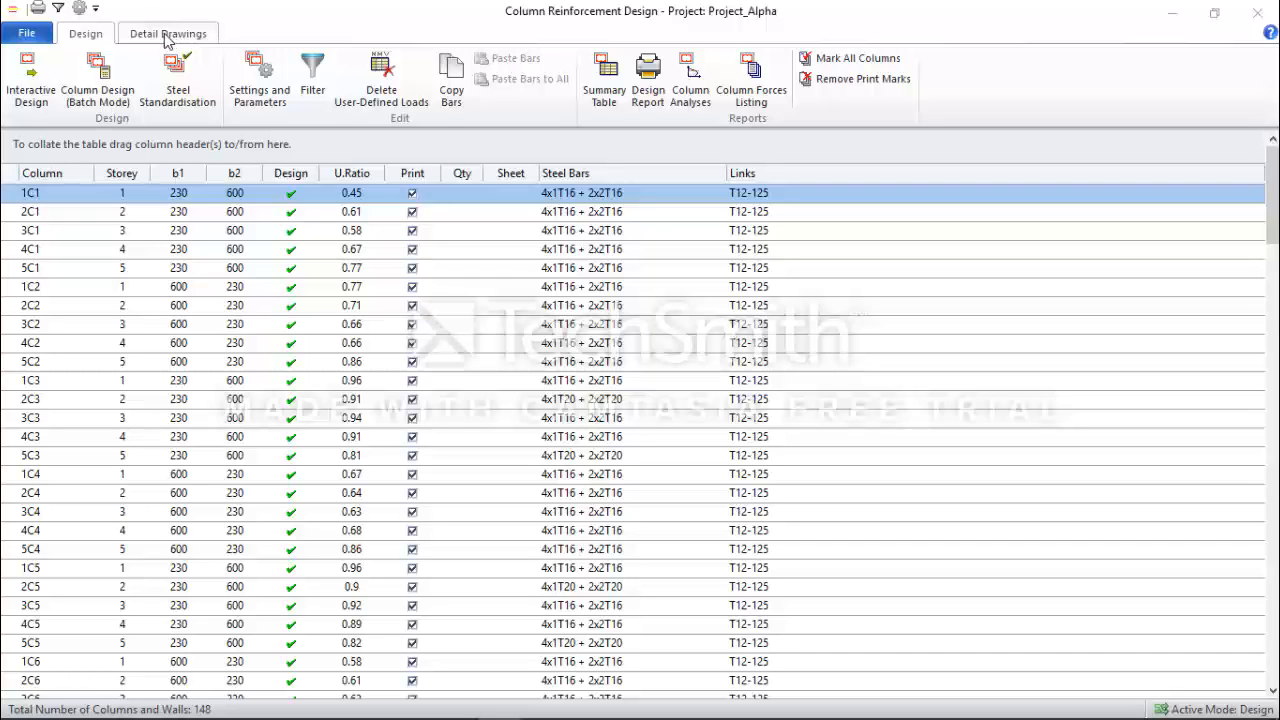
click(168, 33)
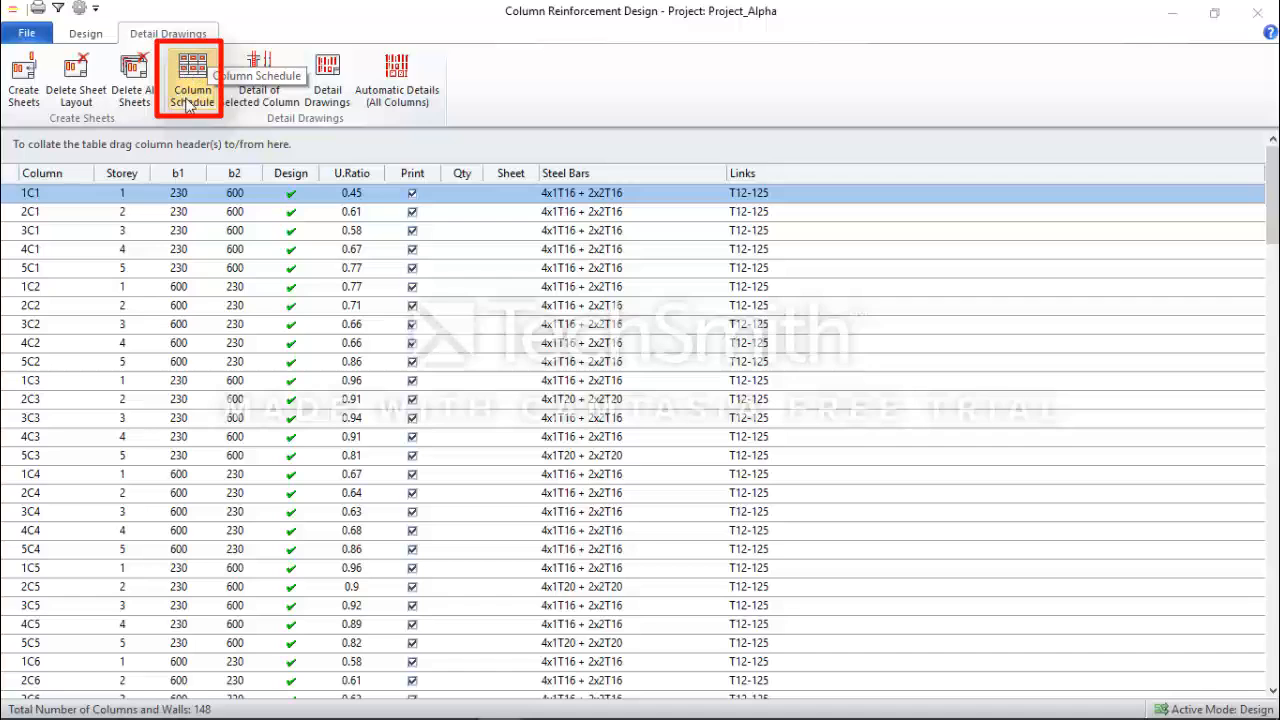
- Configure a column schedule selecting storeys 01–05 and every column axis on sheet 1
click(192, 80)
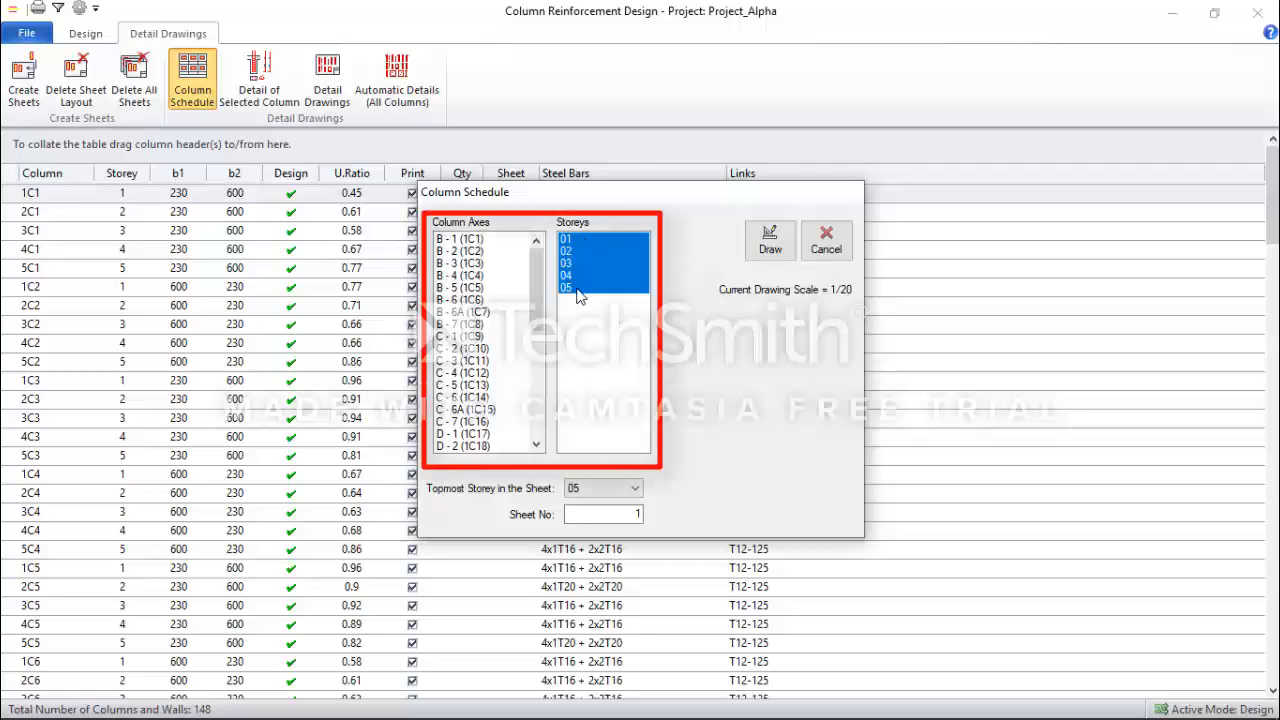
click(567, 287)
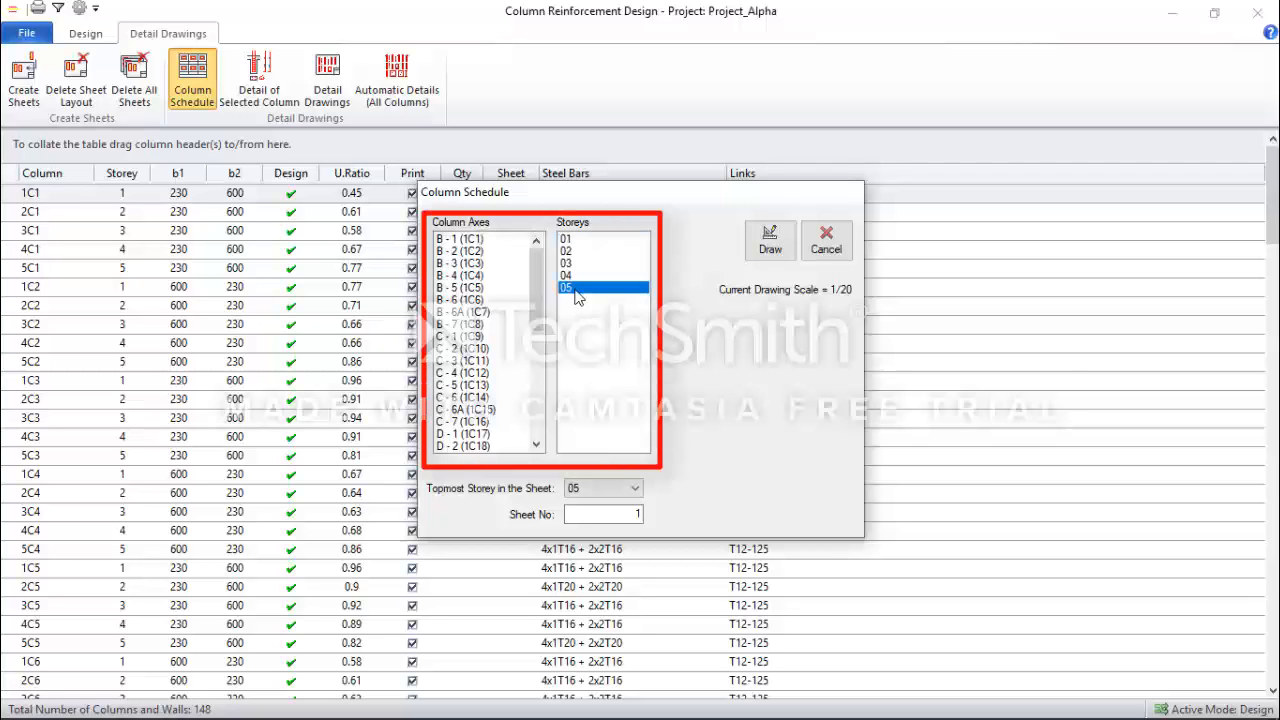
click(603, 251)
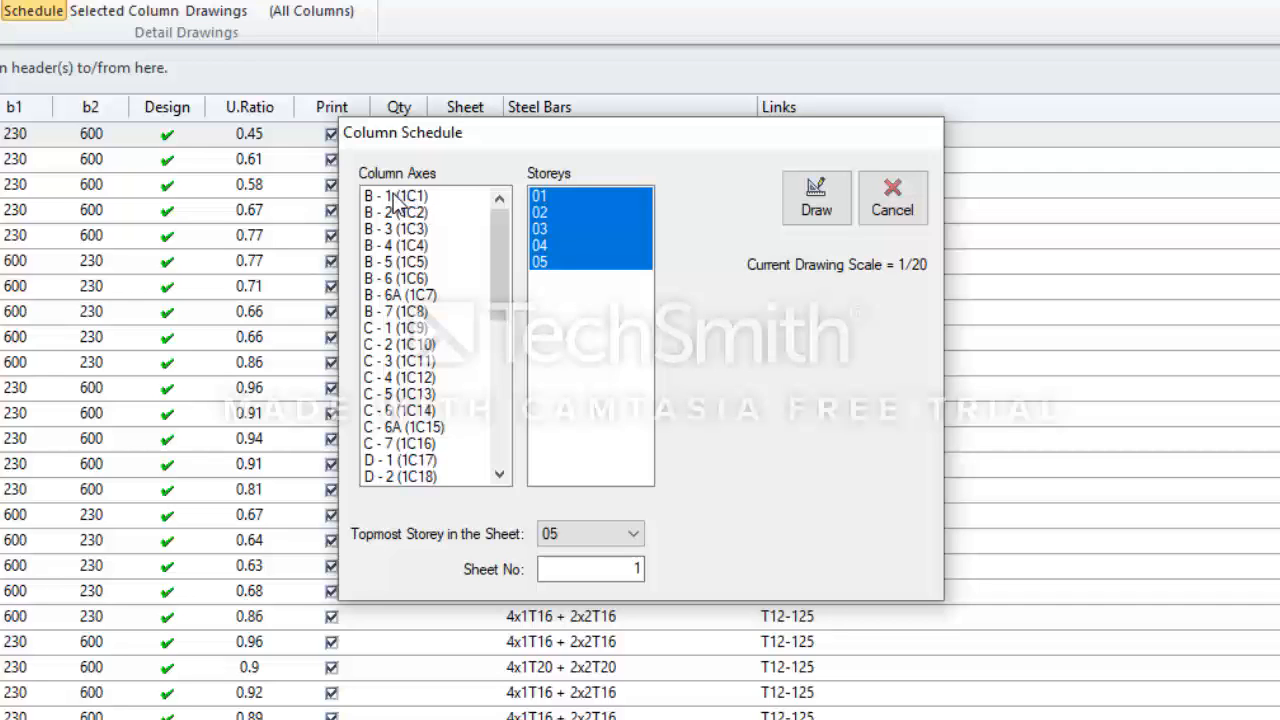
click(395, 195)
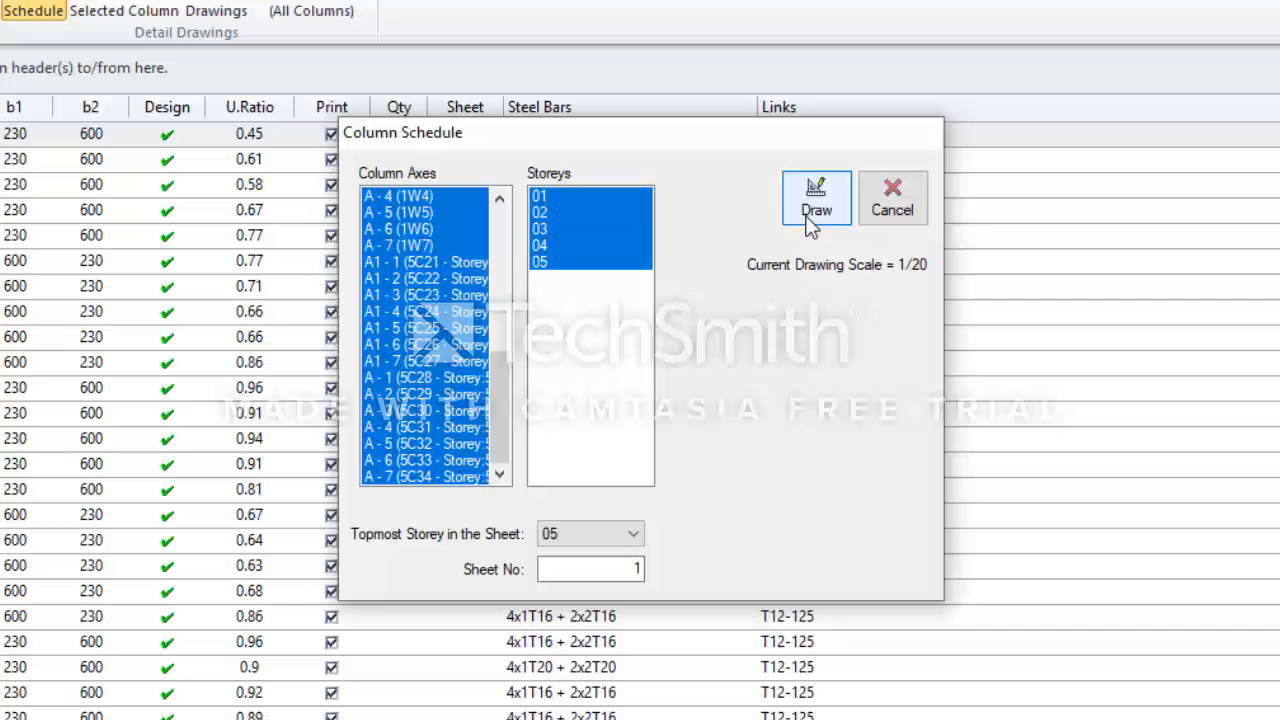
- Draw the schedule, accepting the scale message and overwriting Project_Alpha-Sch1.dxf
click(816, 197)
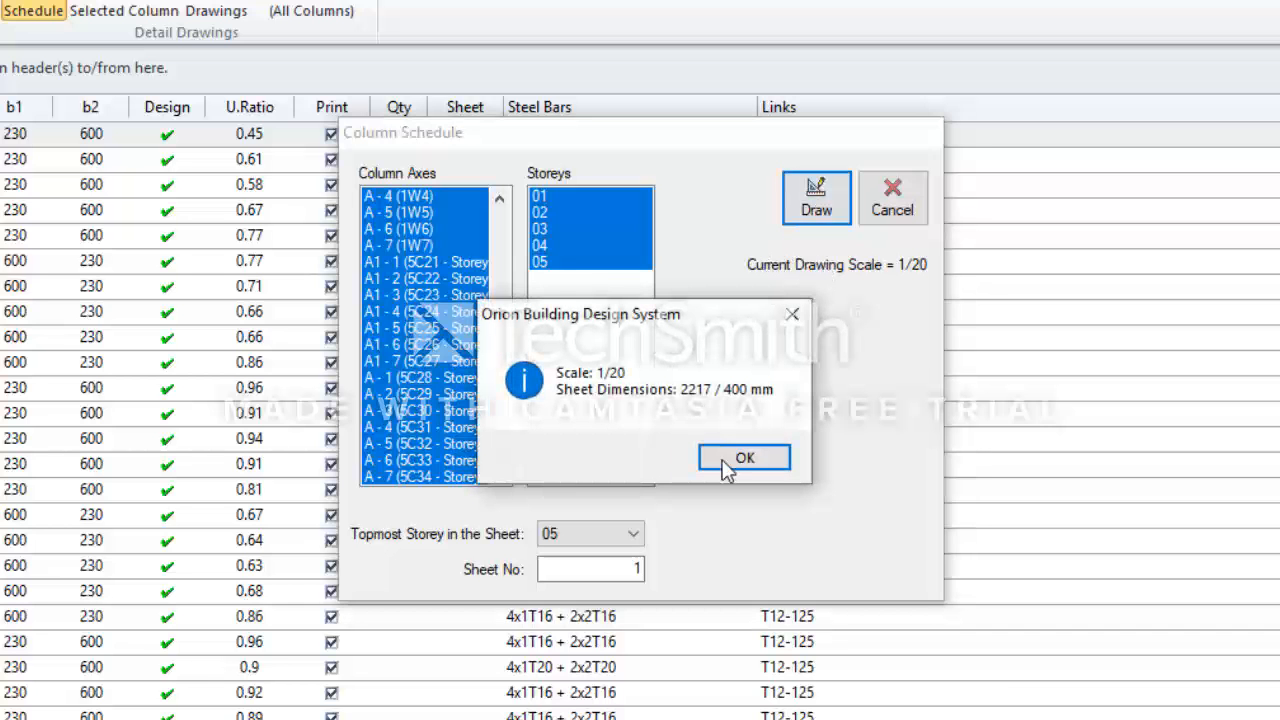
click(744, 458)
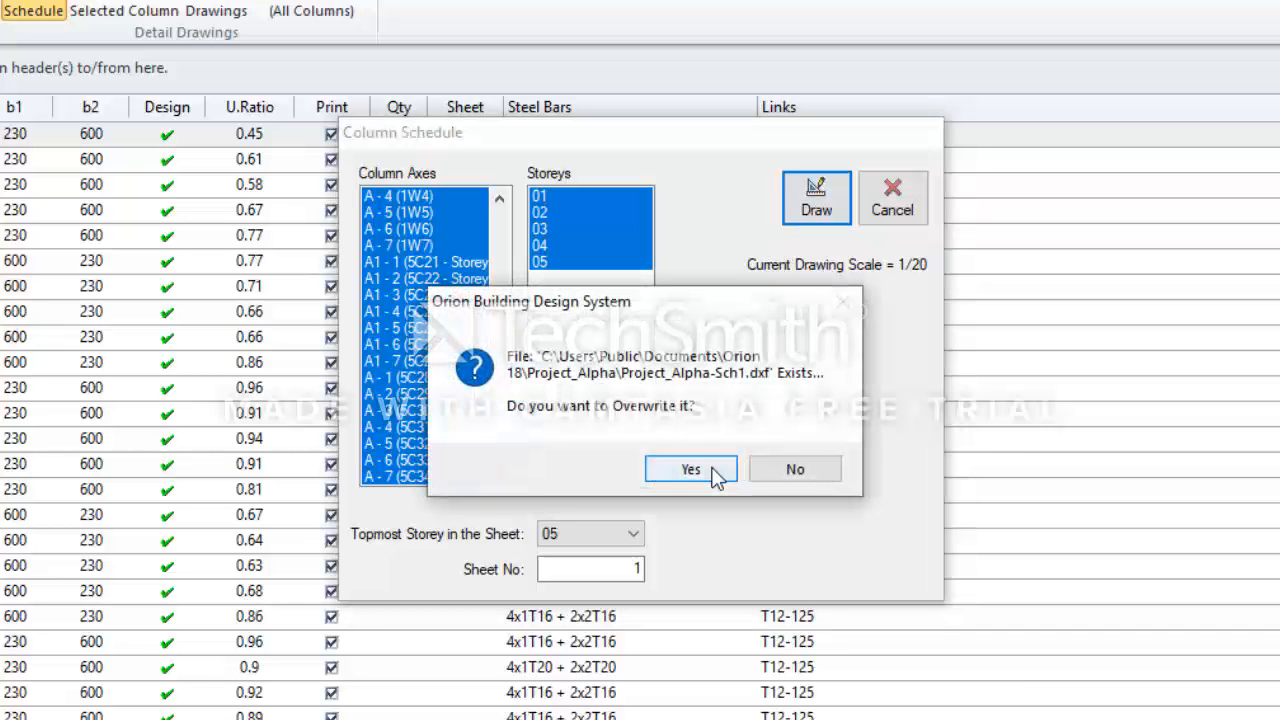
click(690, 469)
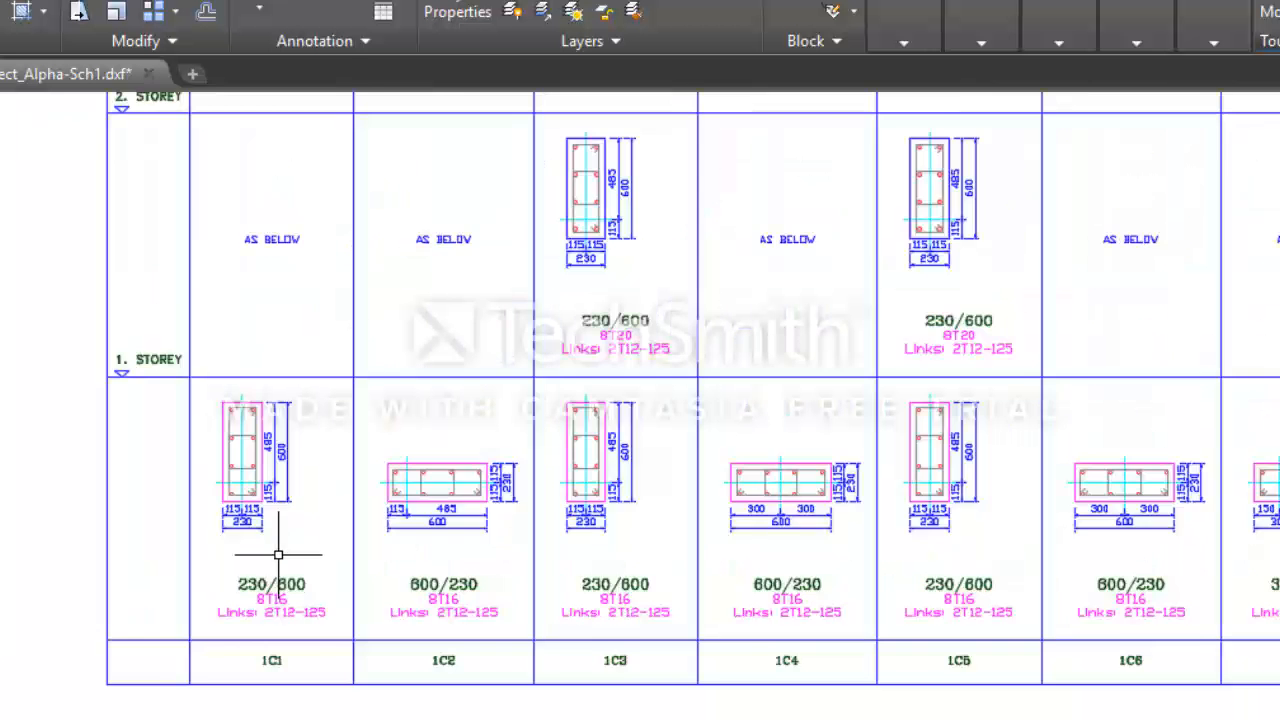
- Zoom around Project_Alpha-Sch1.dxf to inspect the storey rows and column sections
scroll(up, 3)
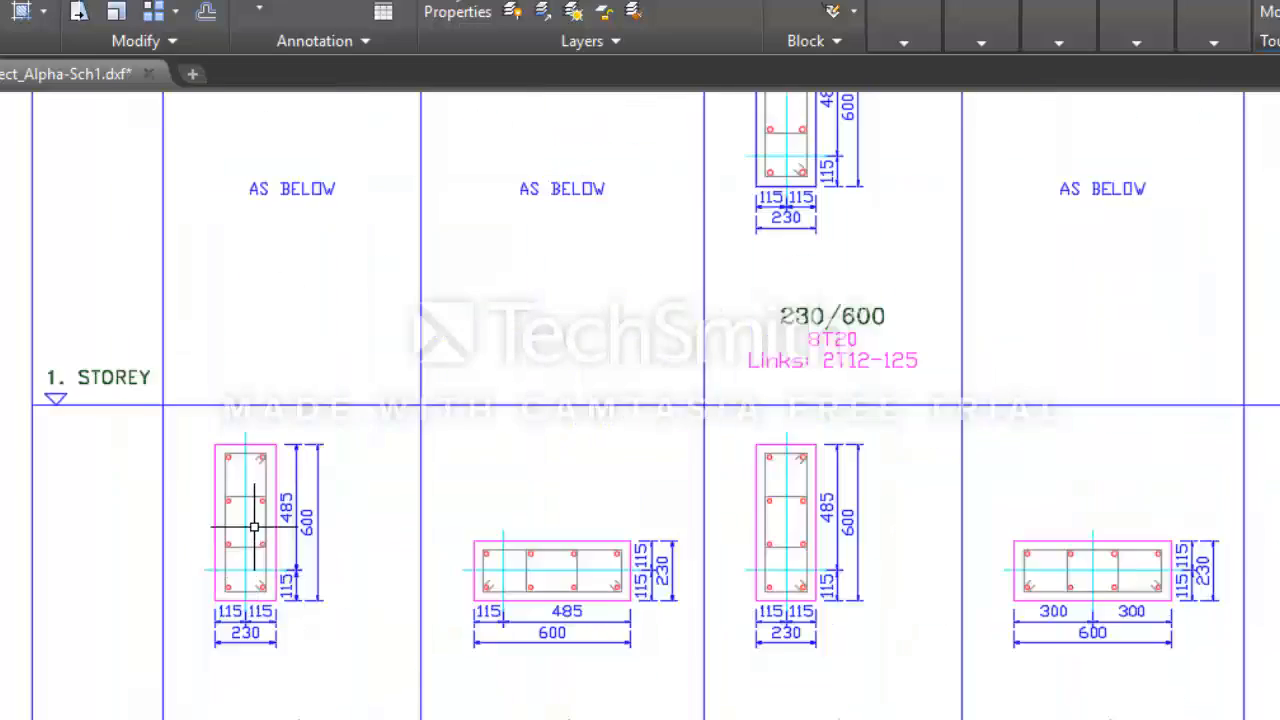
scroll(down, 3)
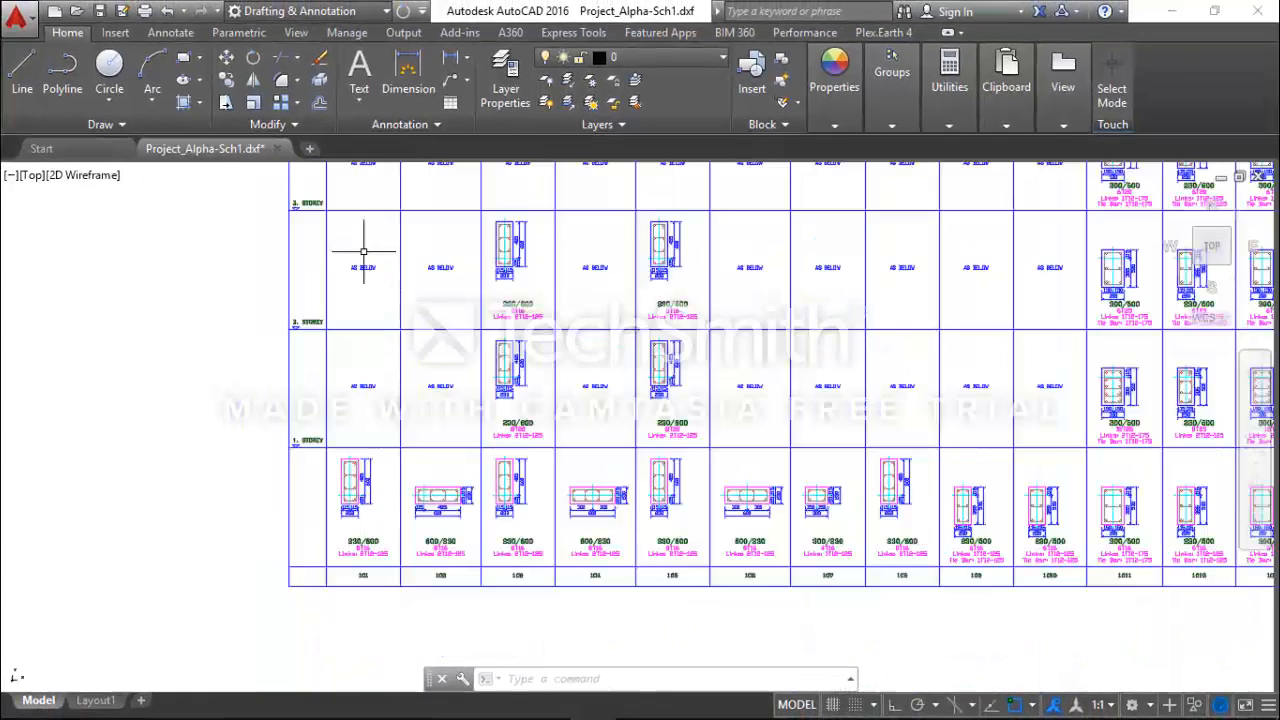
scroll(up, 3)
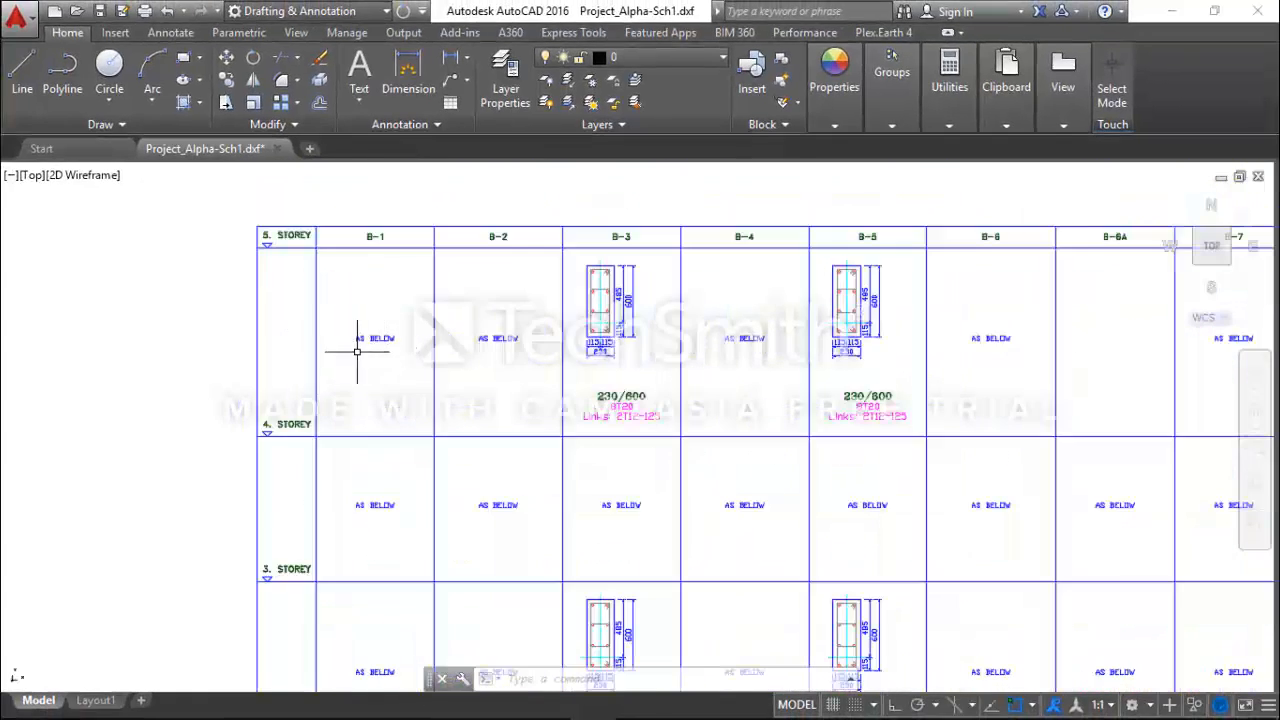
scroll(down, 3)
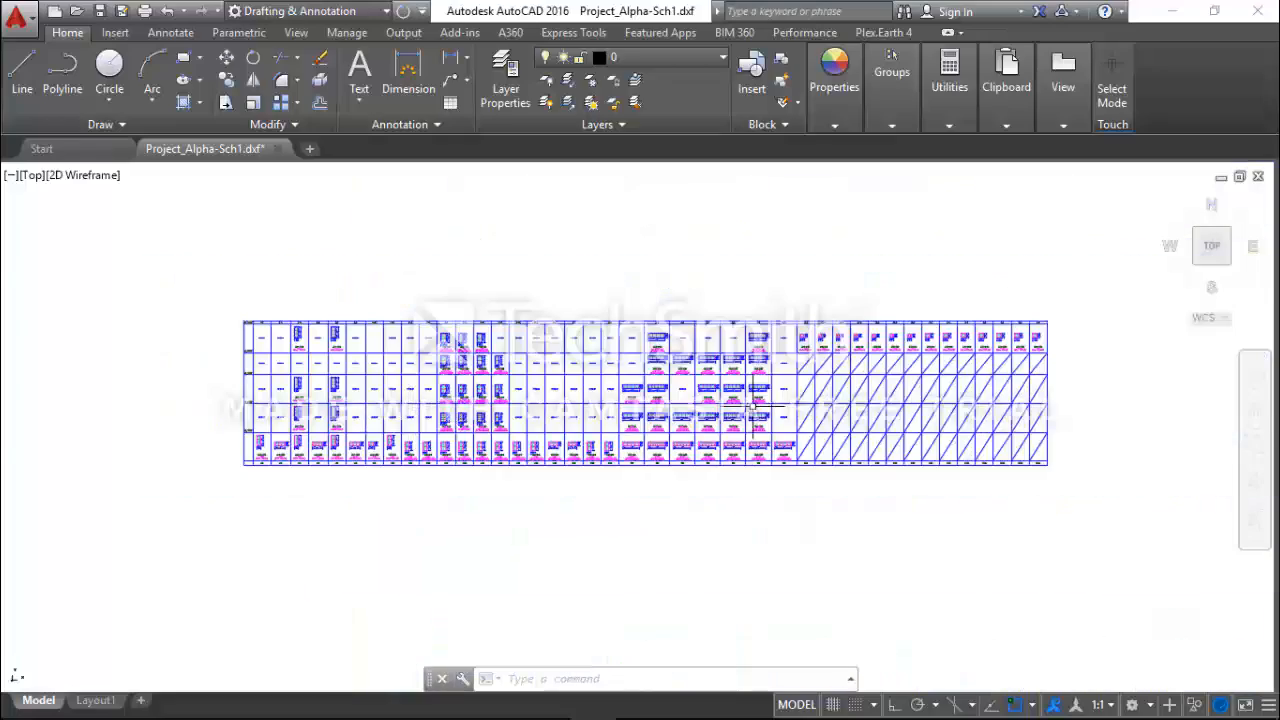
scroll(up, 3)
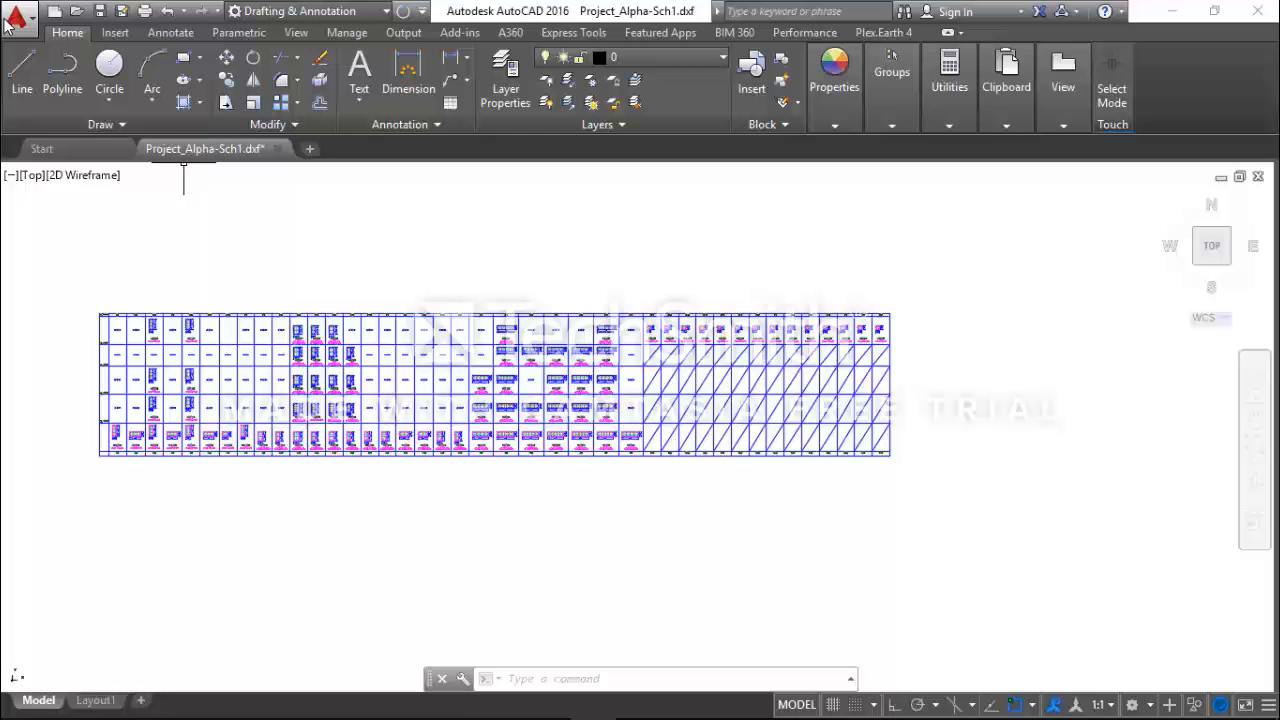
- Save the drawing as 'Column Schedule' DWG in Desktop > Structural Analysis
click(18, 15)
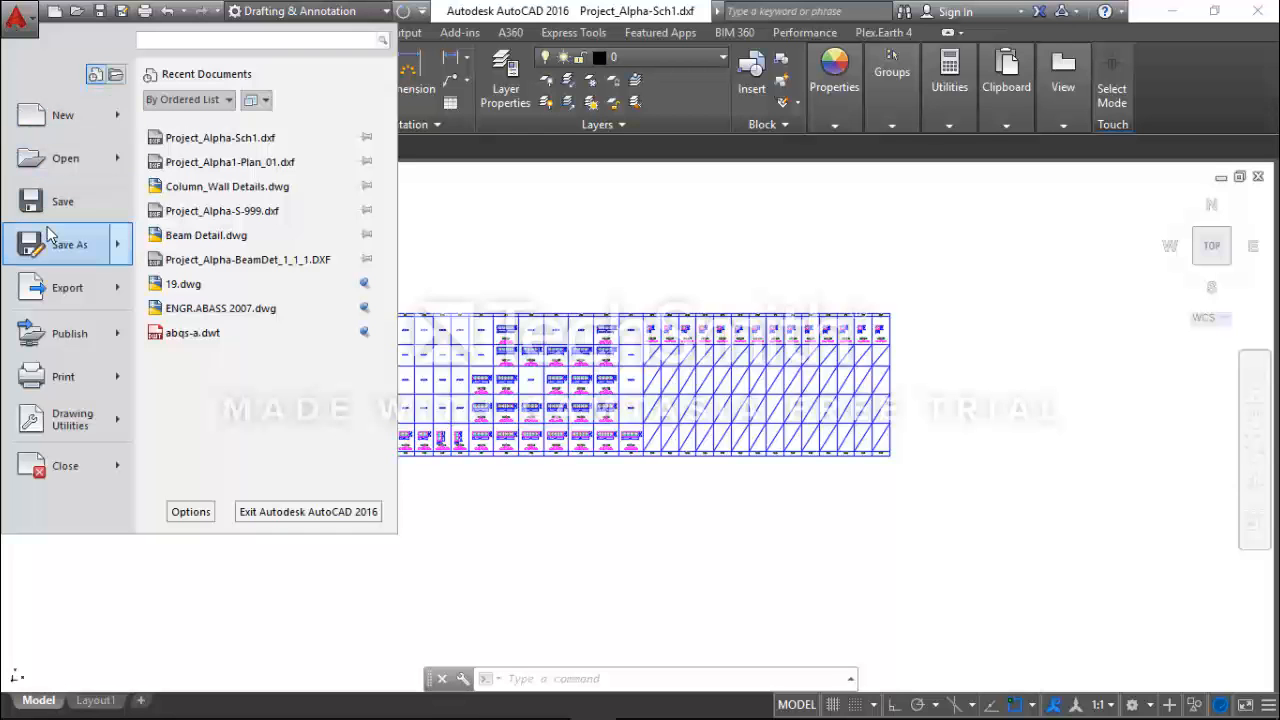
click(68, 244)
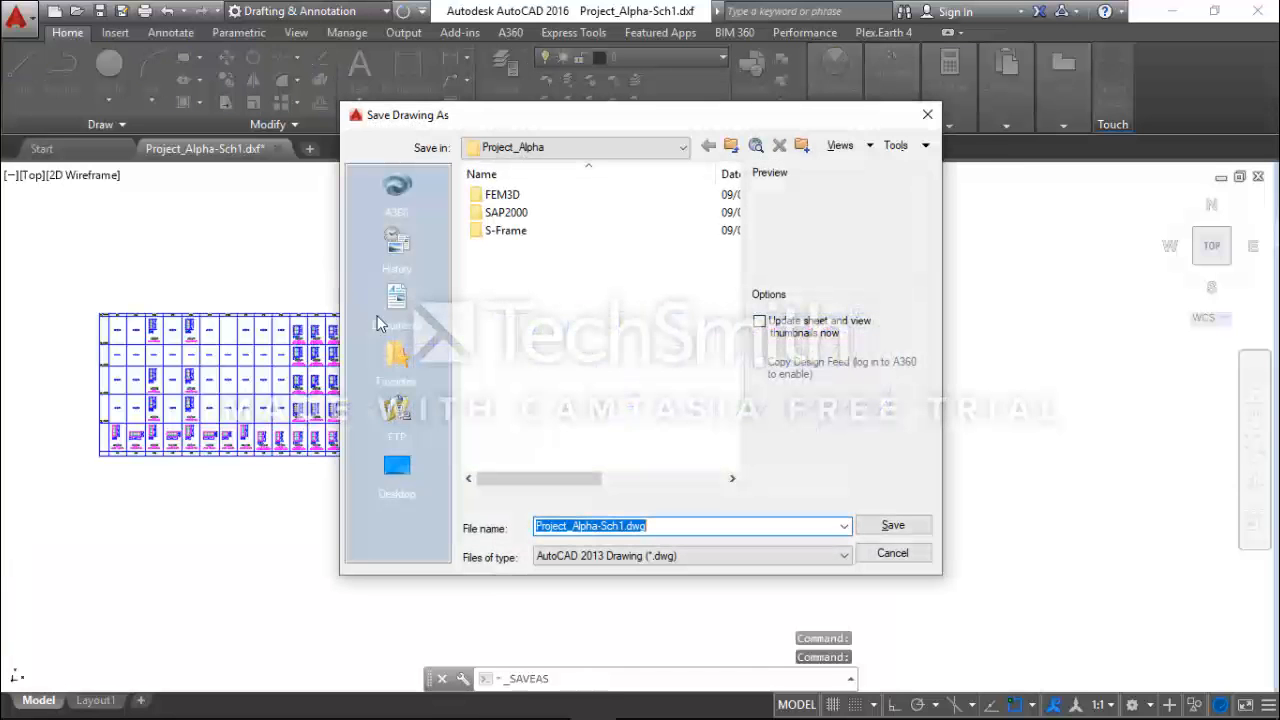
click(396, 470)
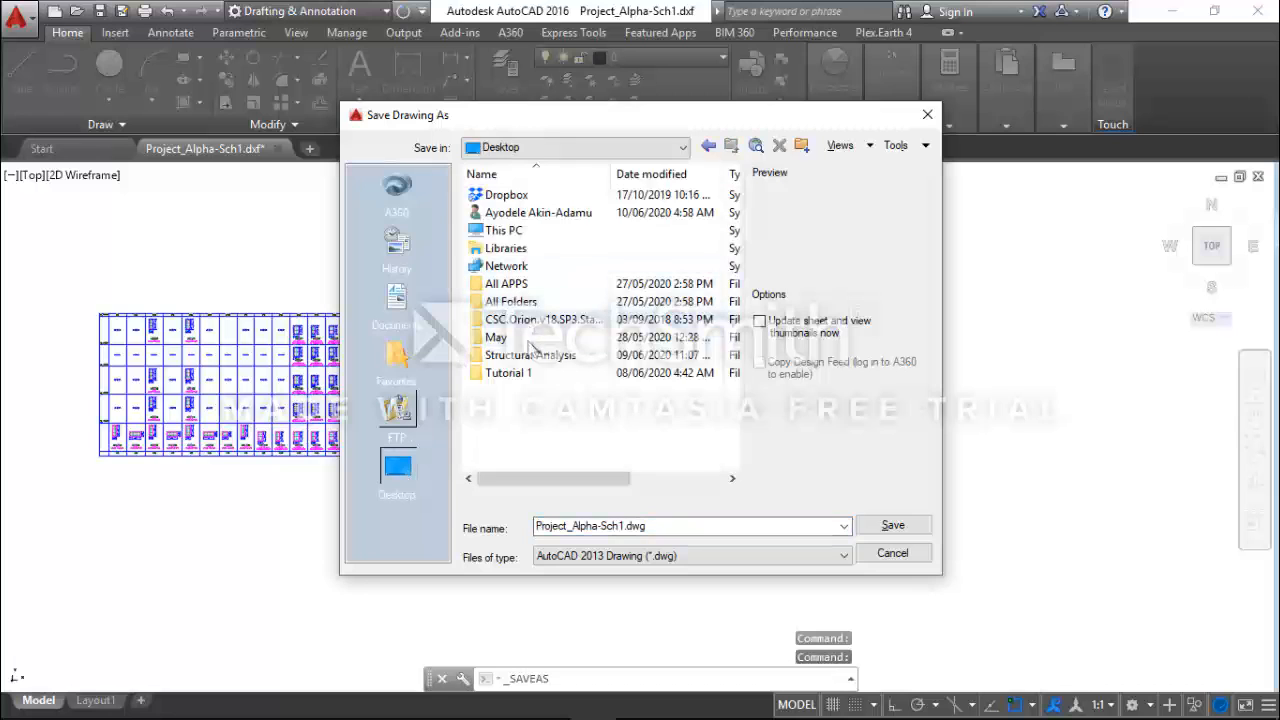
double_click(529, 355)
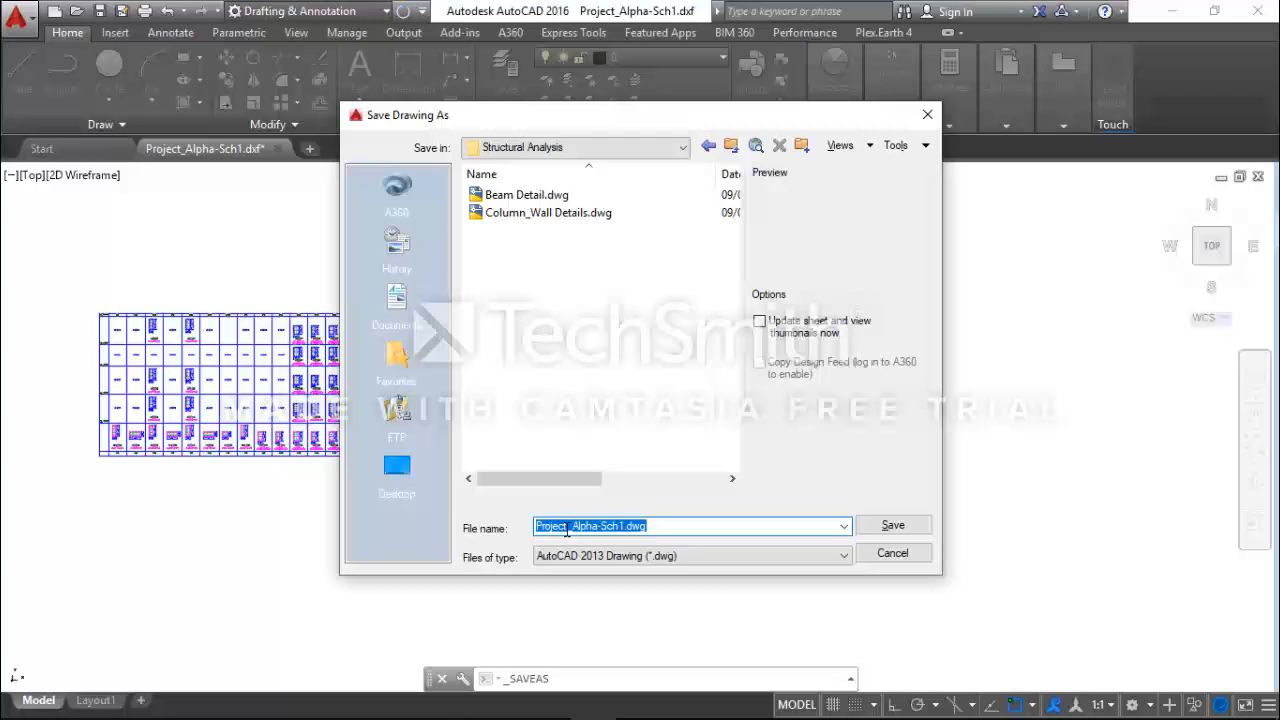
text(Column Schedule)
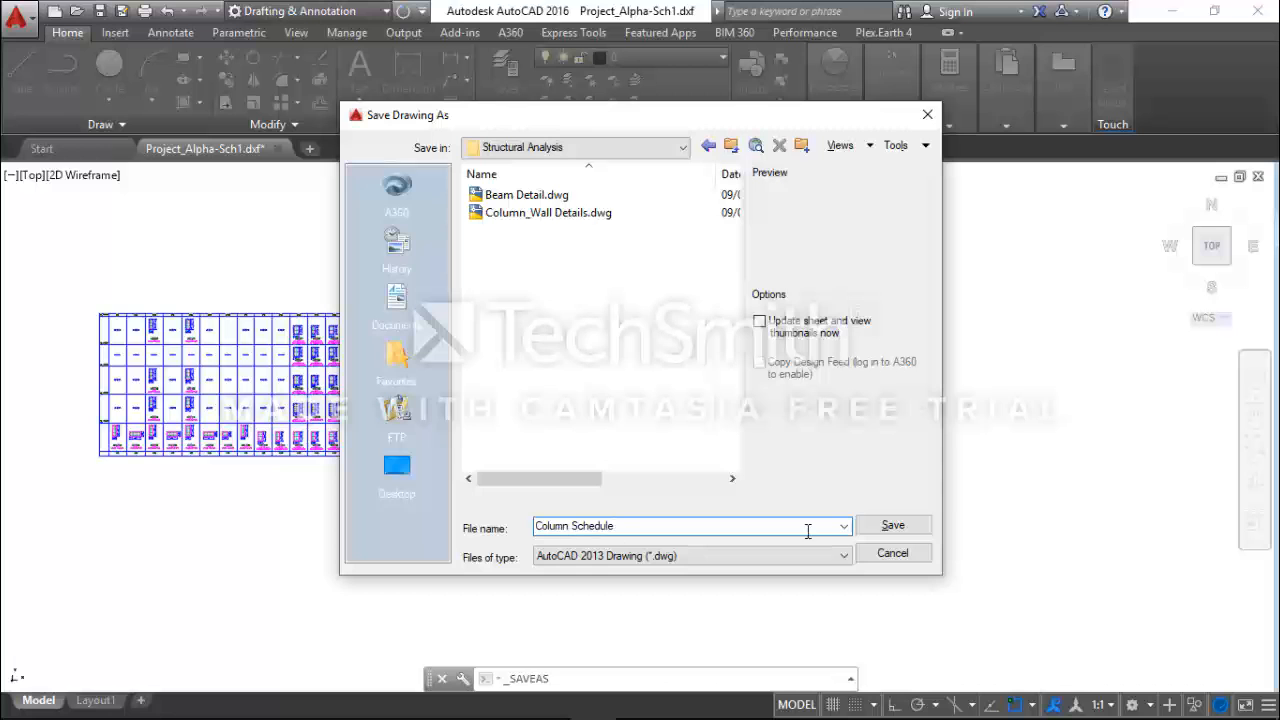
click(892, 524)
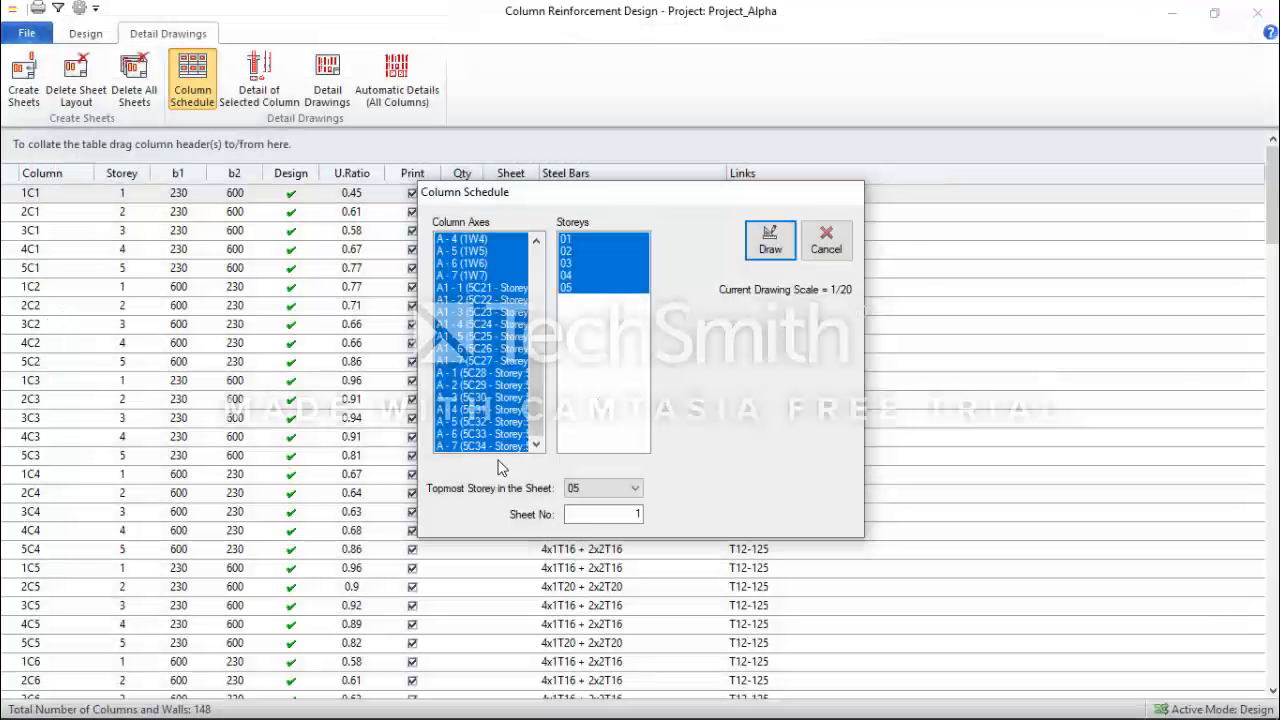
- Cancel the Column Schedule dialog in Orion
click(825, 240)
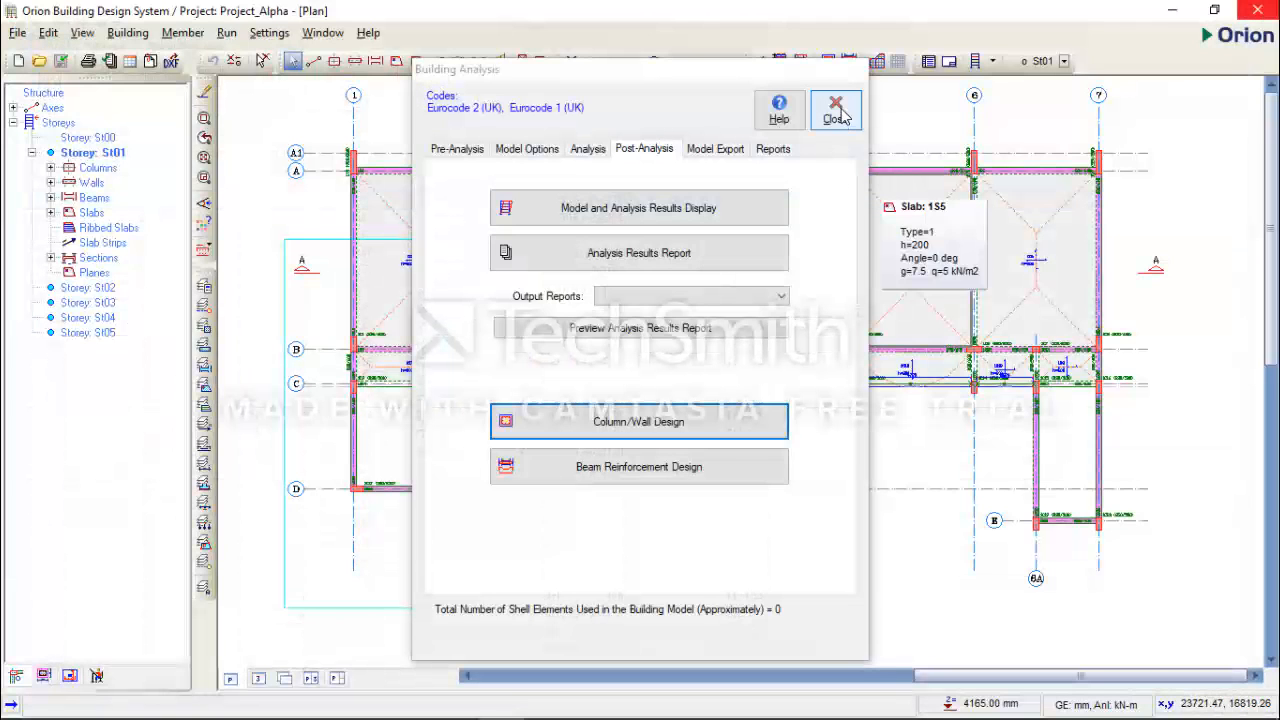
- Close Building Analysis and return to the Project_Alpha storey St01 plan
click(835, 108)
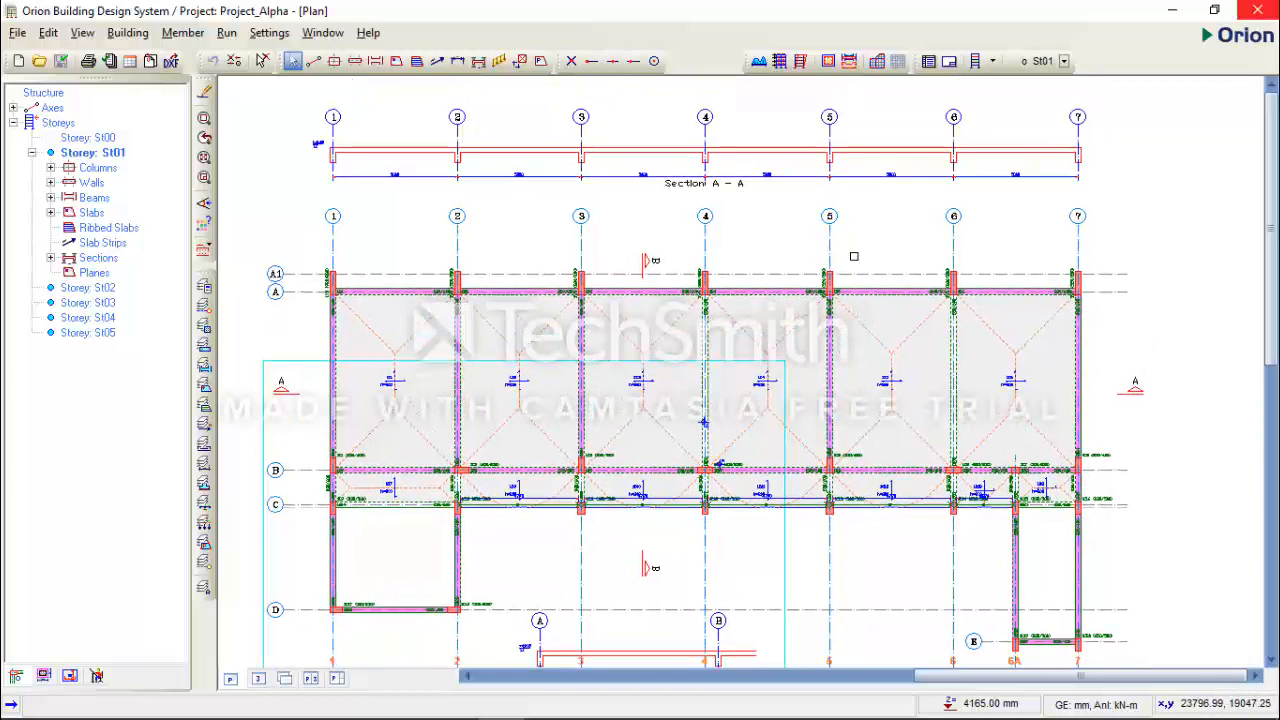
scroll(down, 3)
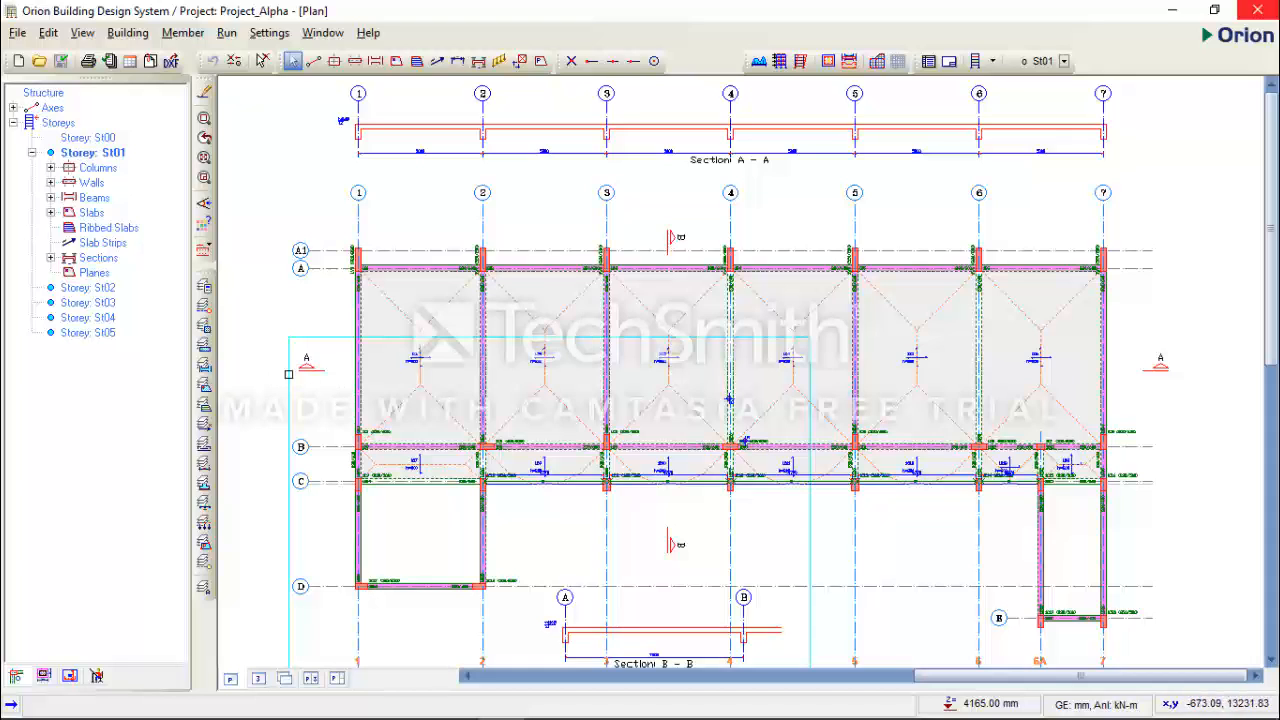
mouse_move(691, 385)
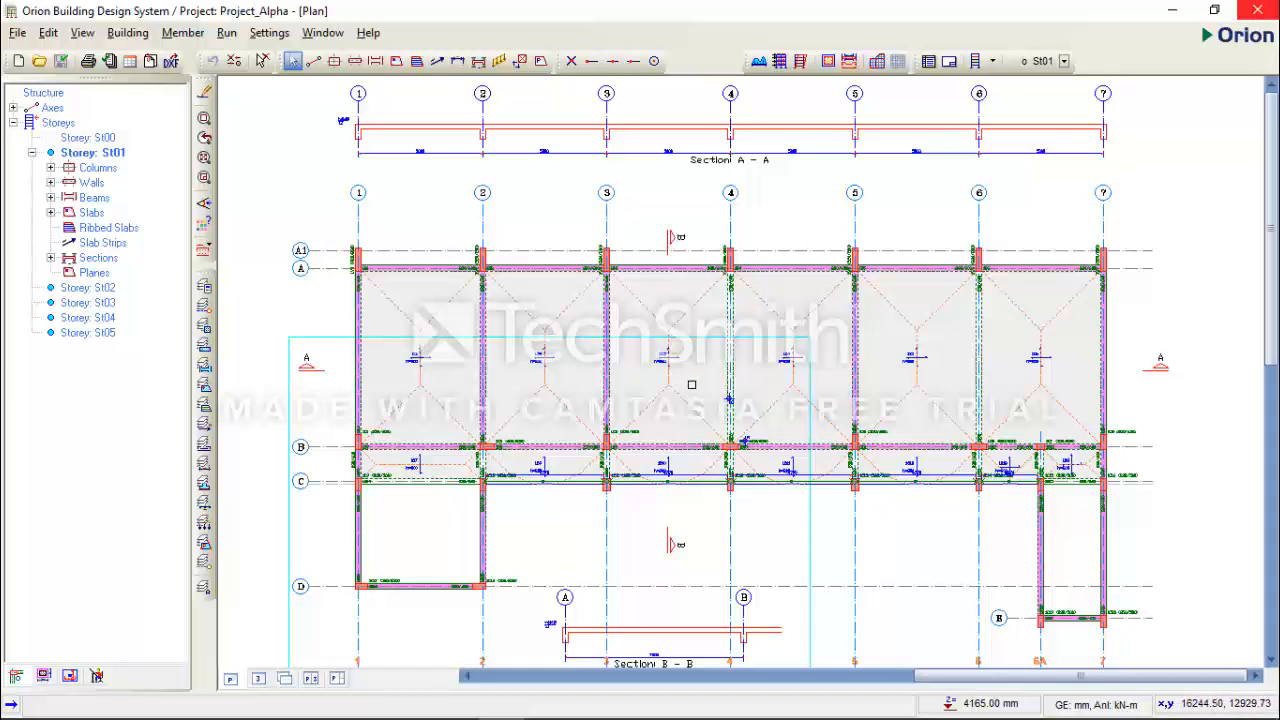